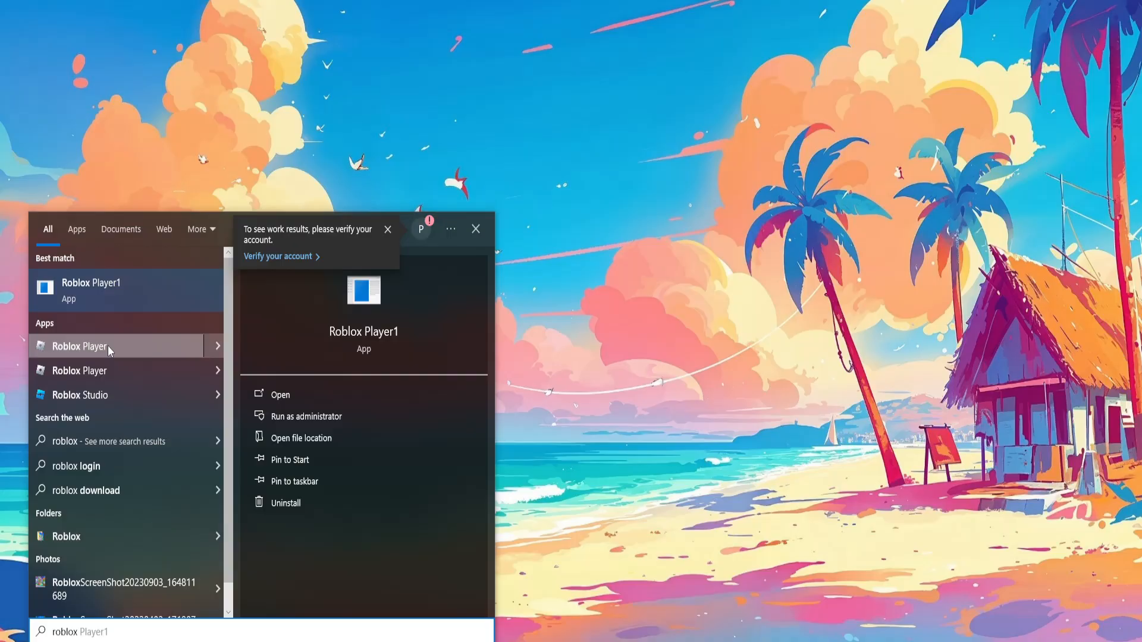
- Open the file location of the Roblox Player search result, landing in the Start Menu Roblox folder
click(300, 438)
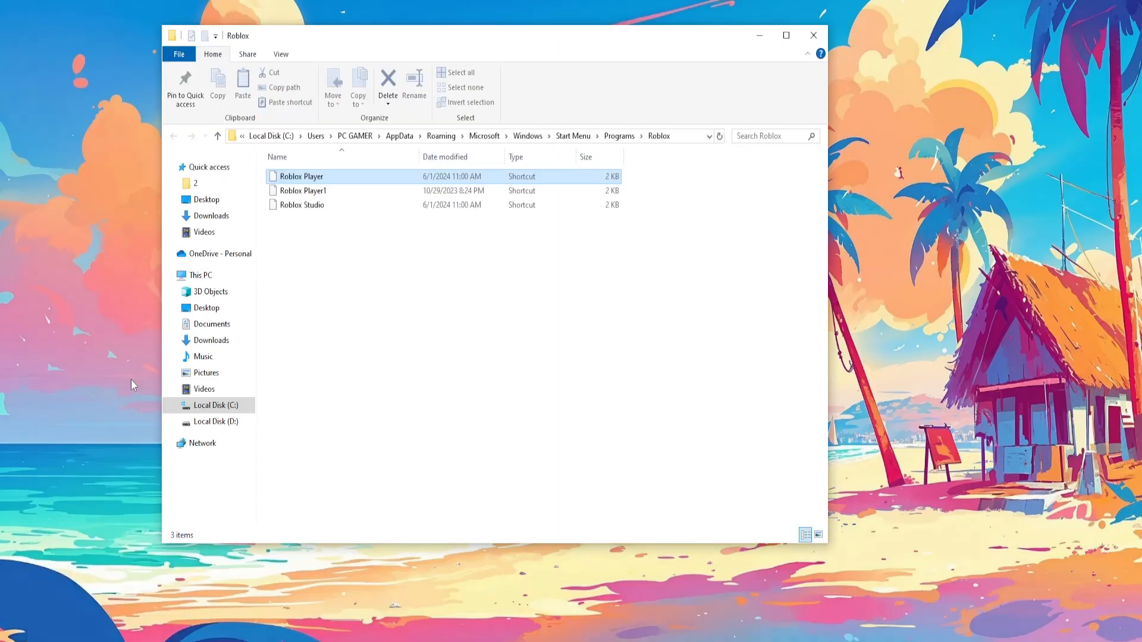
- Follow the Roblox Player shortcut to its target, the AppData Local Roblox Versions folder
click(301, 176)
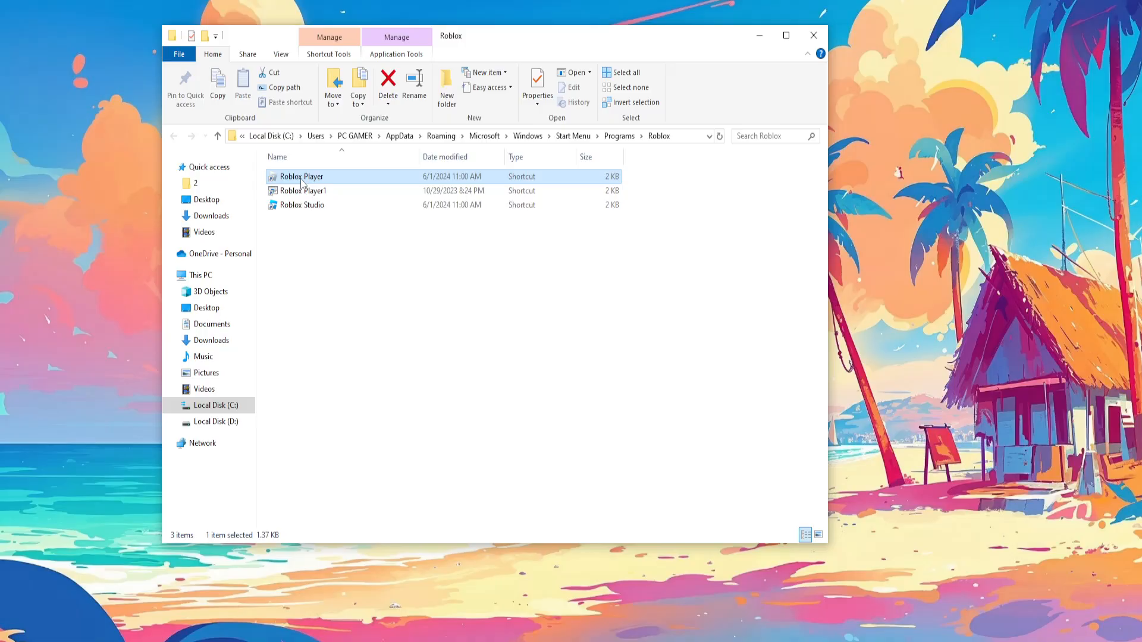
right_click(300, 176)
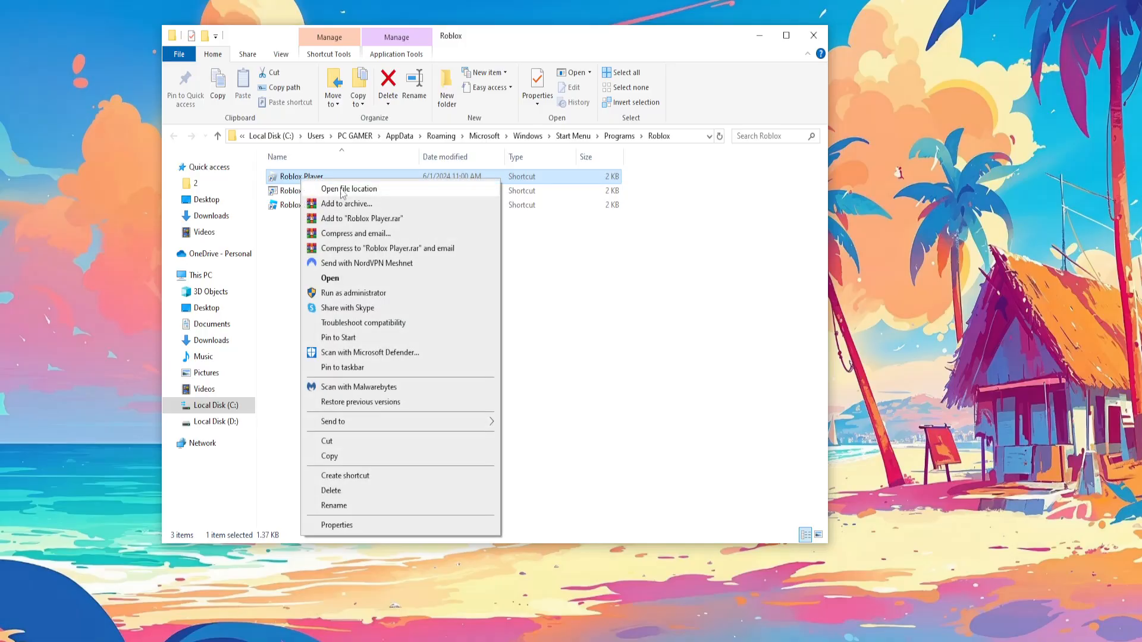
click(349, 189)
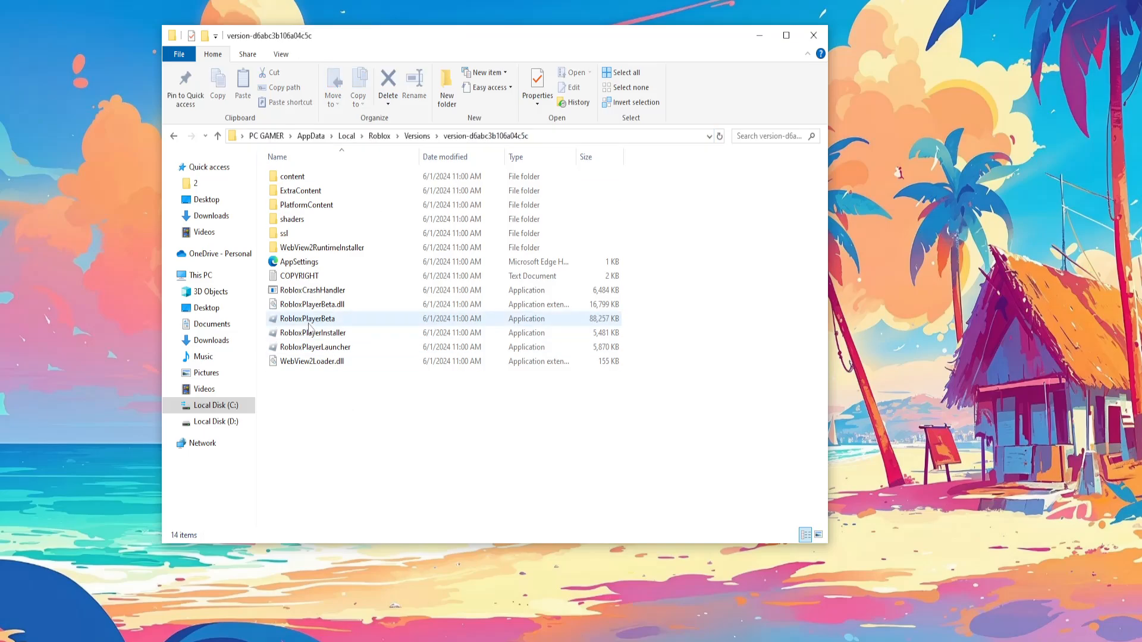
- Set RobloxPlayerBeta to run in compatibility mode for Windows 7 via its Properties
right_click(307, 319)
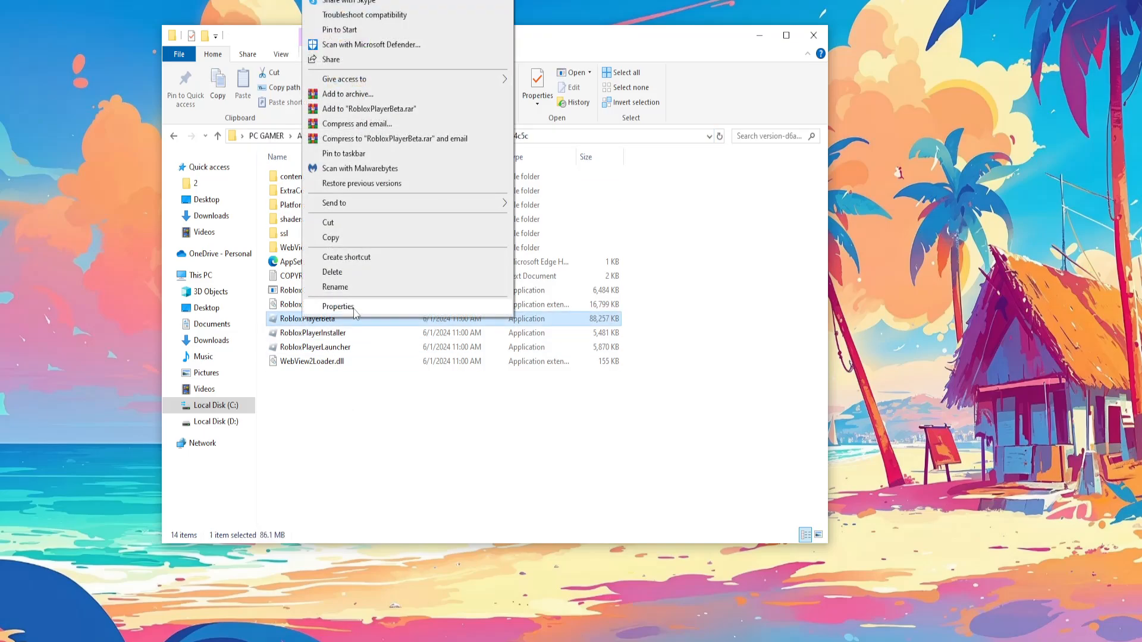
click(338, 306)
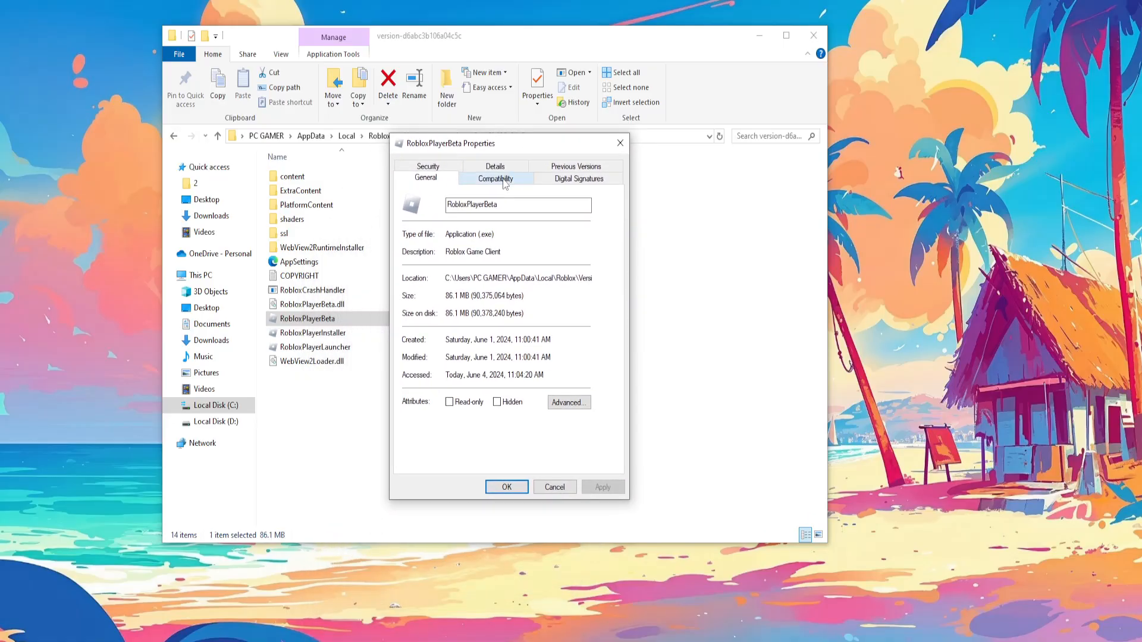
click(494, 179)
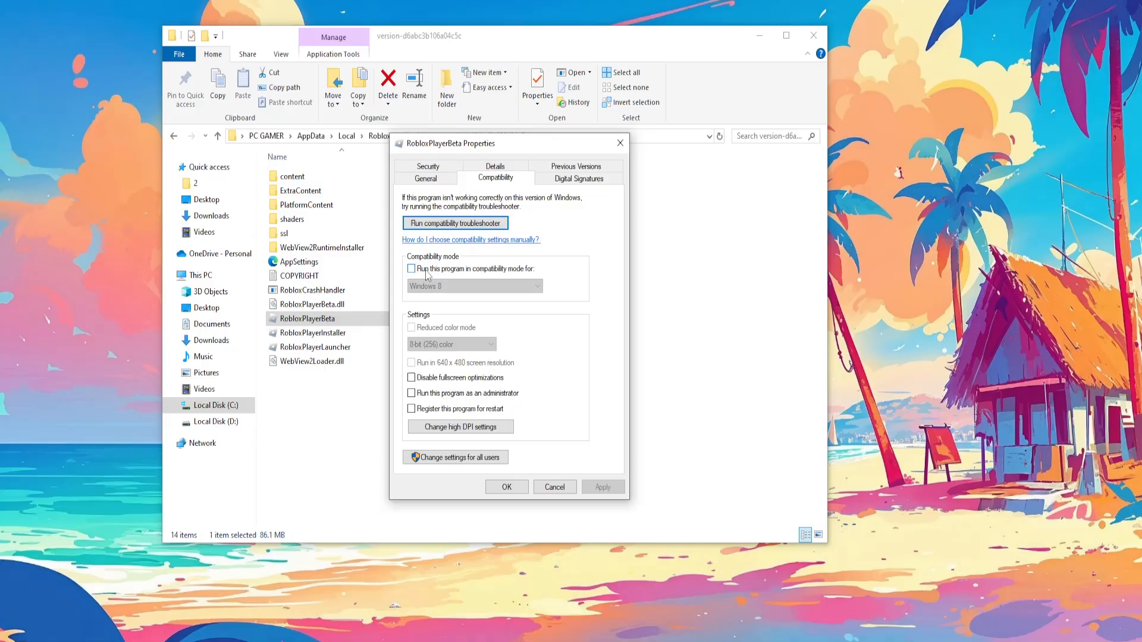
click(411, 268)
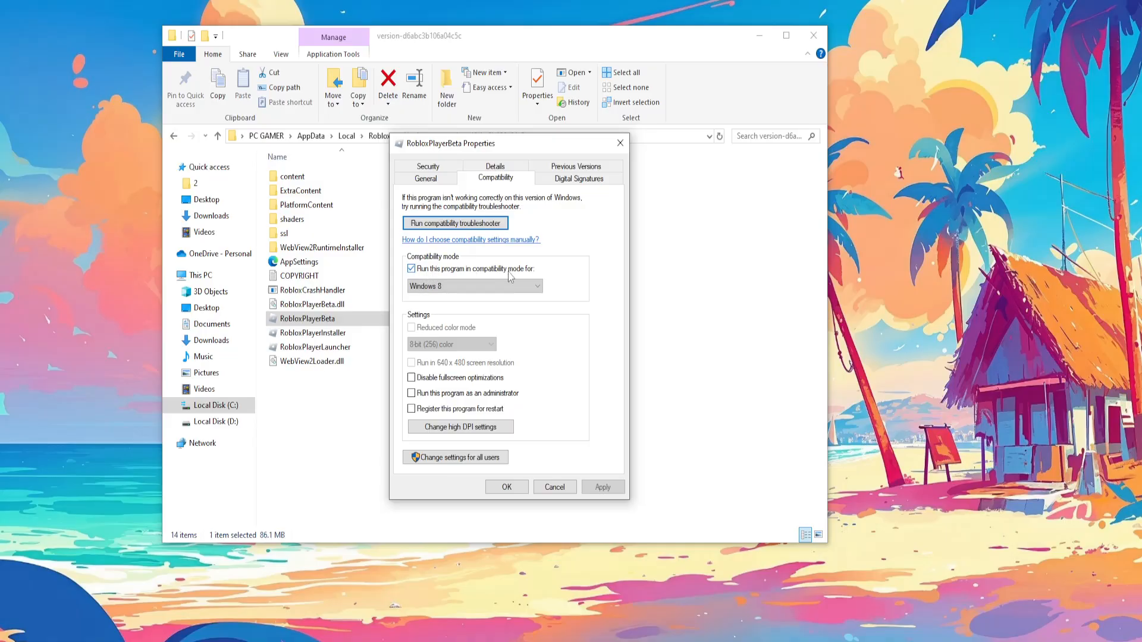
click(474, 285)
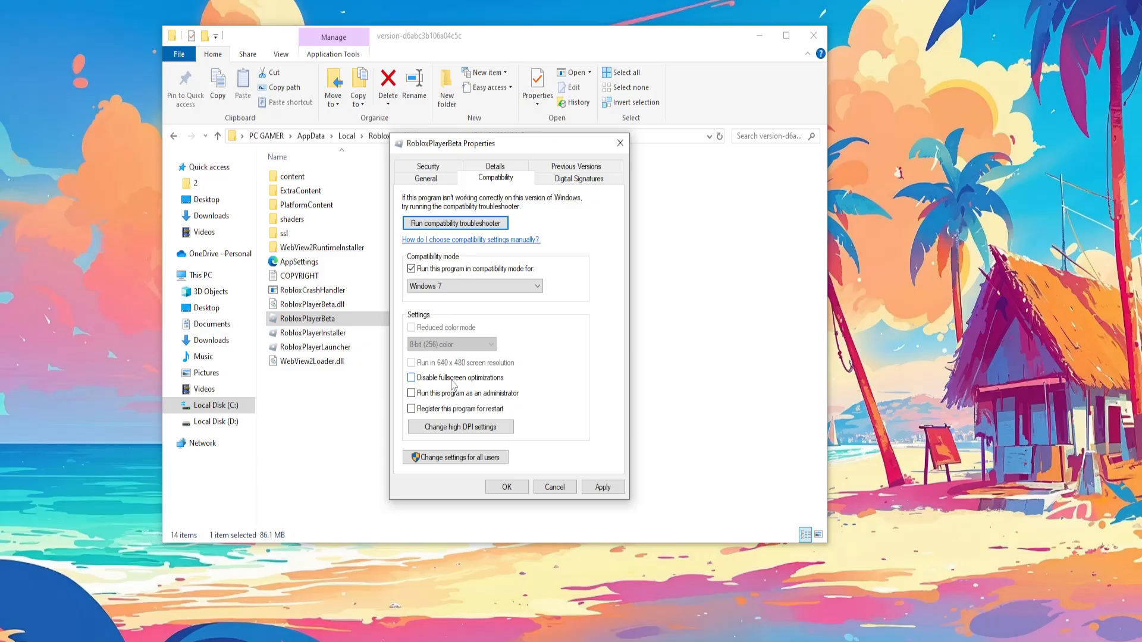
click(410, 394)
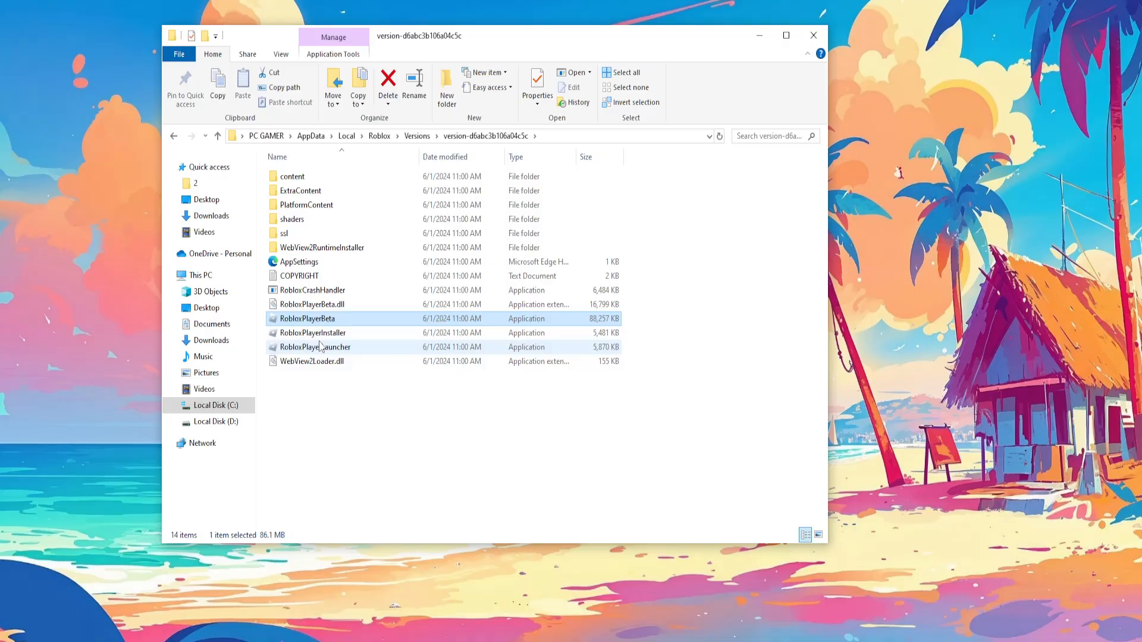
- Set RobloxPlayerLauncher to Windows 7 compatibility, run as administrator, fullscreen optimizations disabled
right_click(316, 346)
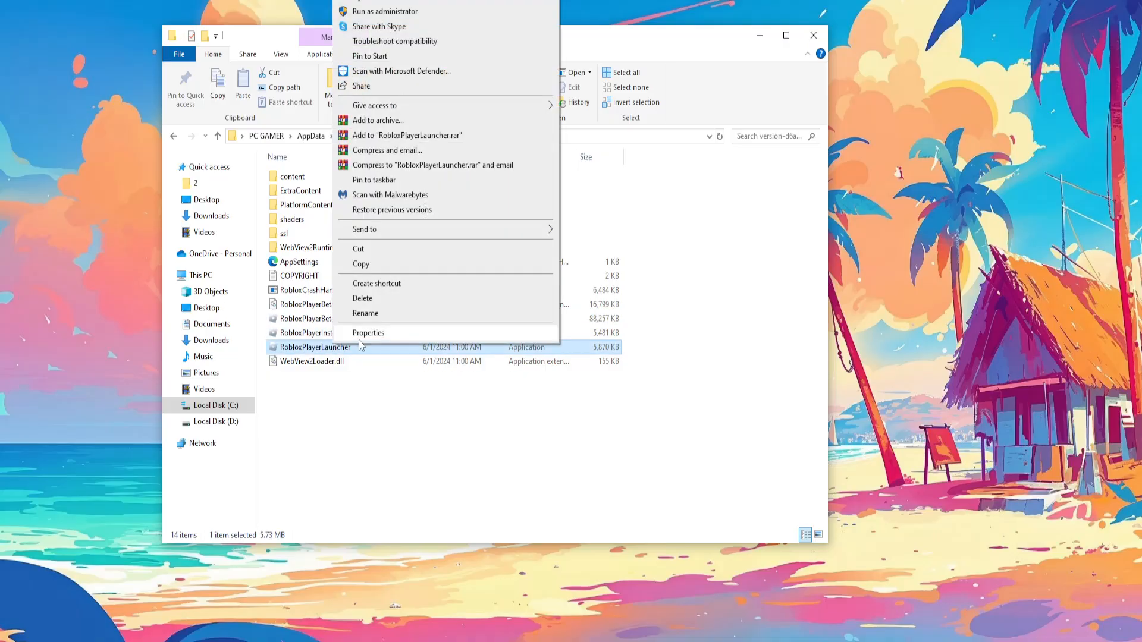
click(369, 333)
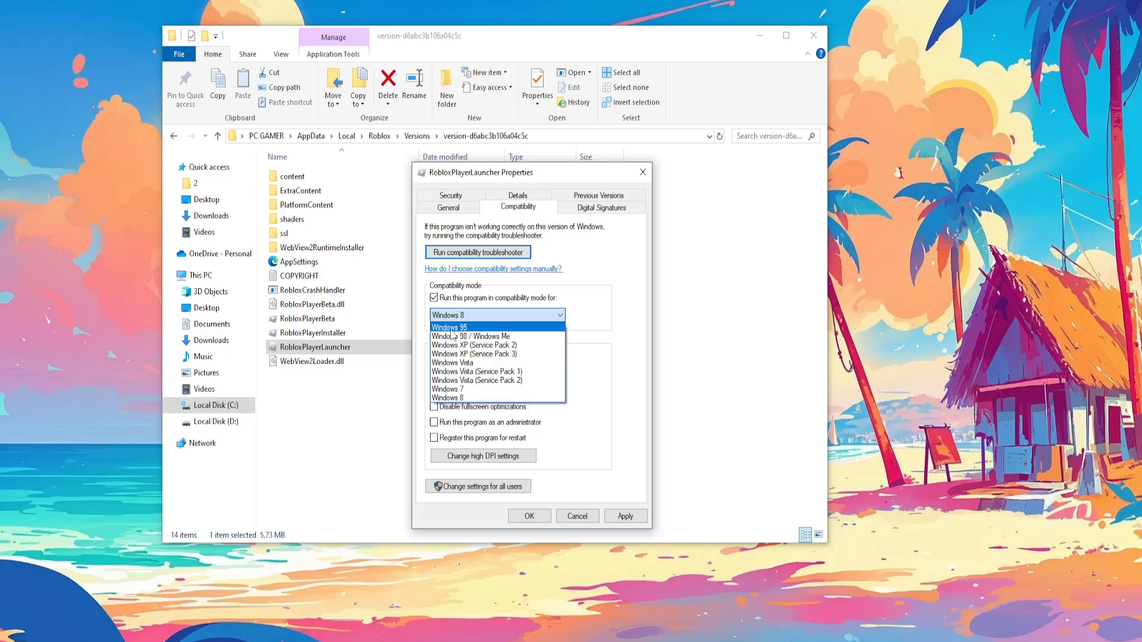
click(446, 388)
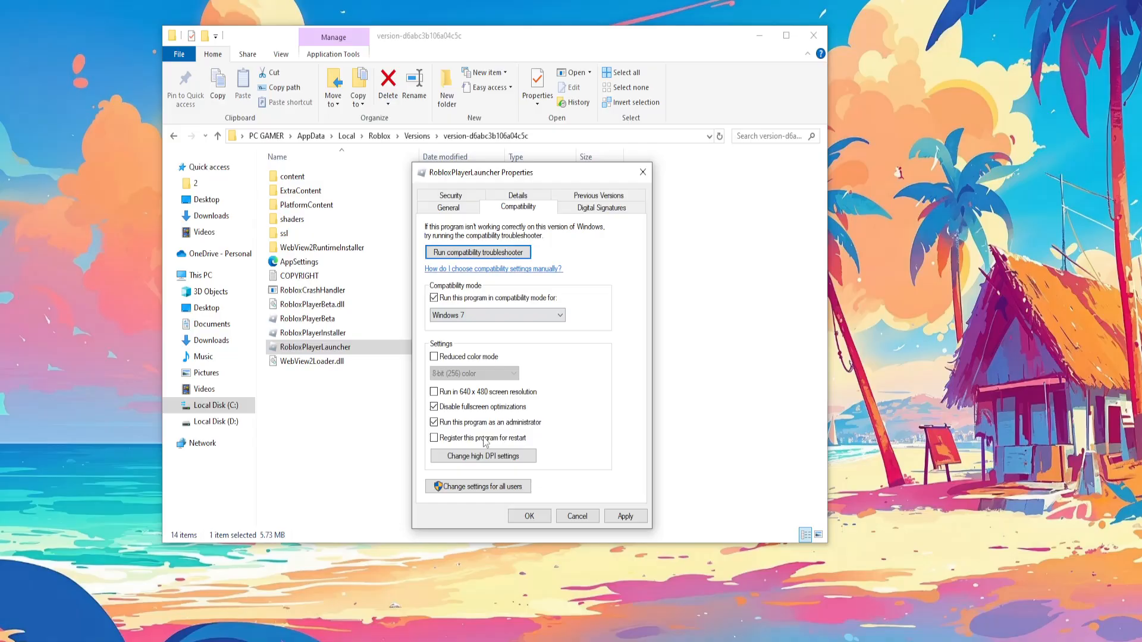
click(528, 515)
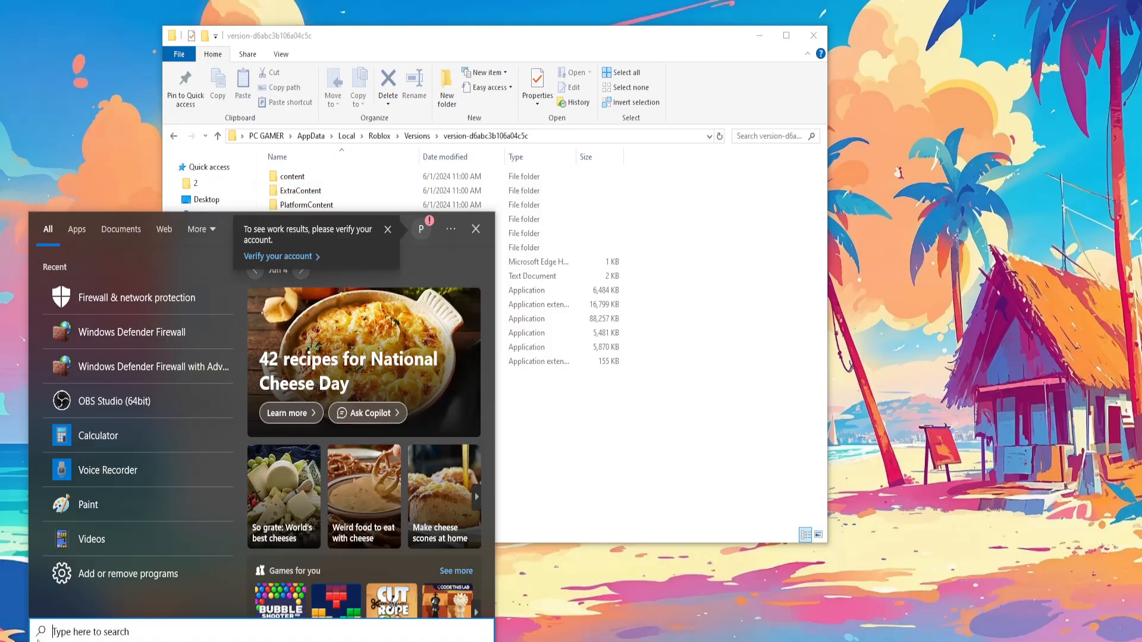
- Search 'fire' and open Windows Security's Firewall & network protection page
text(firewall)
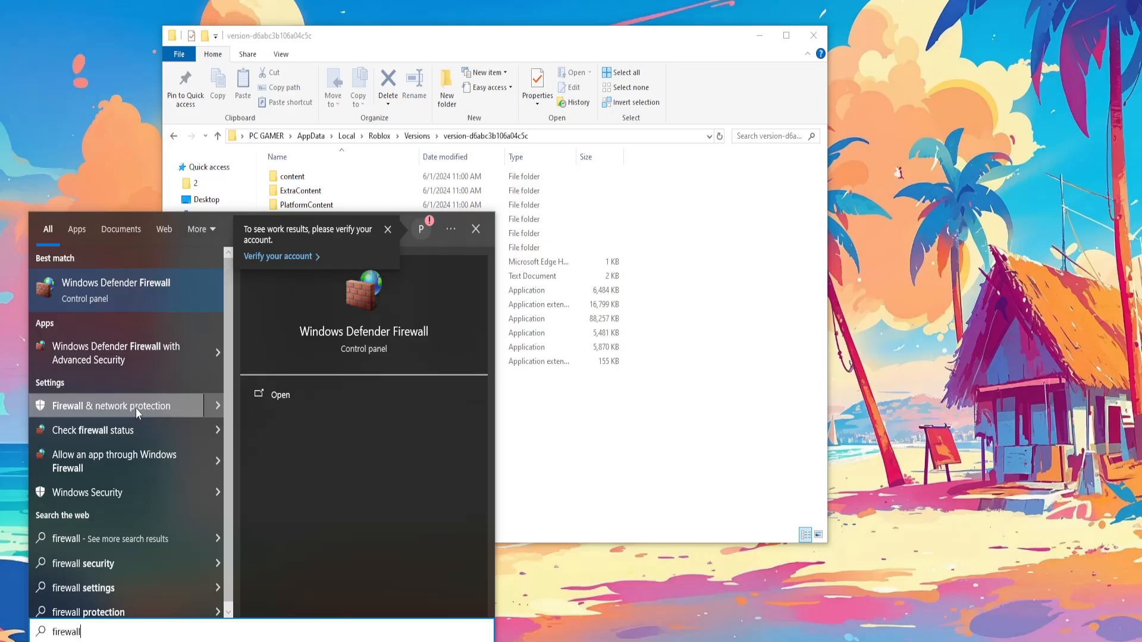
click(110, 405)
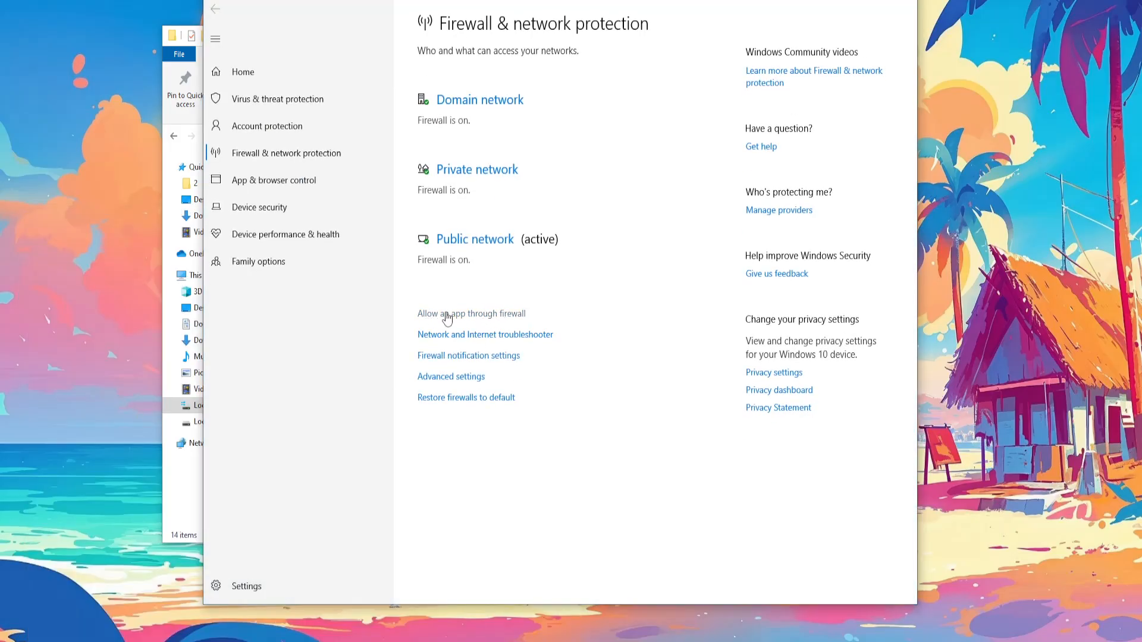
- Unlock the firewall's allowed apps list with Change settings and begin Allow another app
click(471, 312)
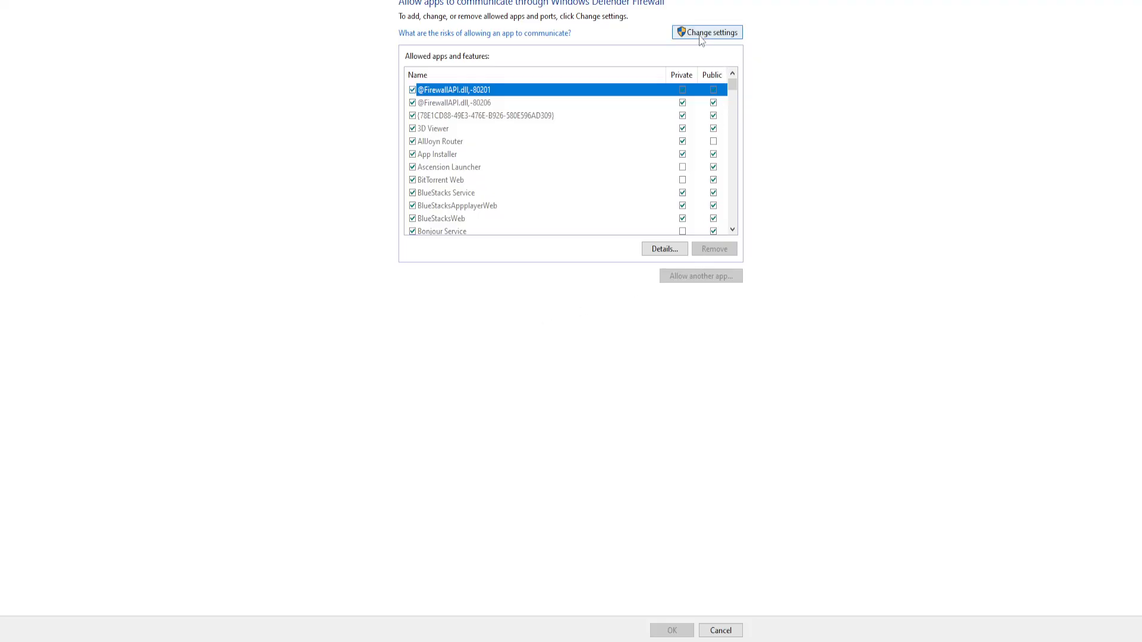
click(706, 32)
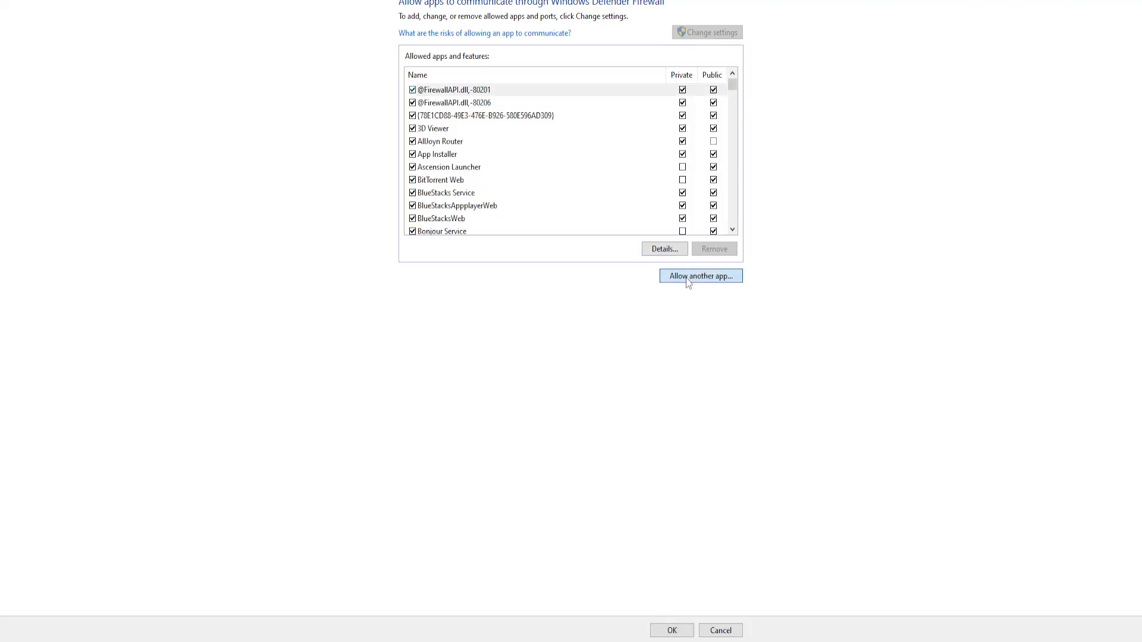
click(700, 276)
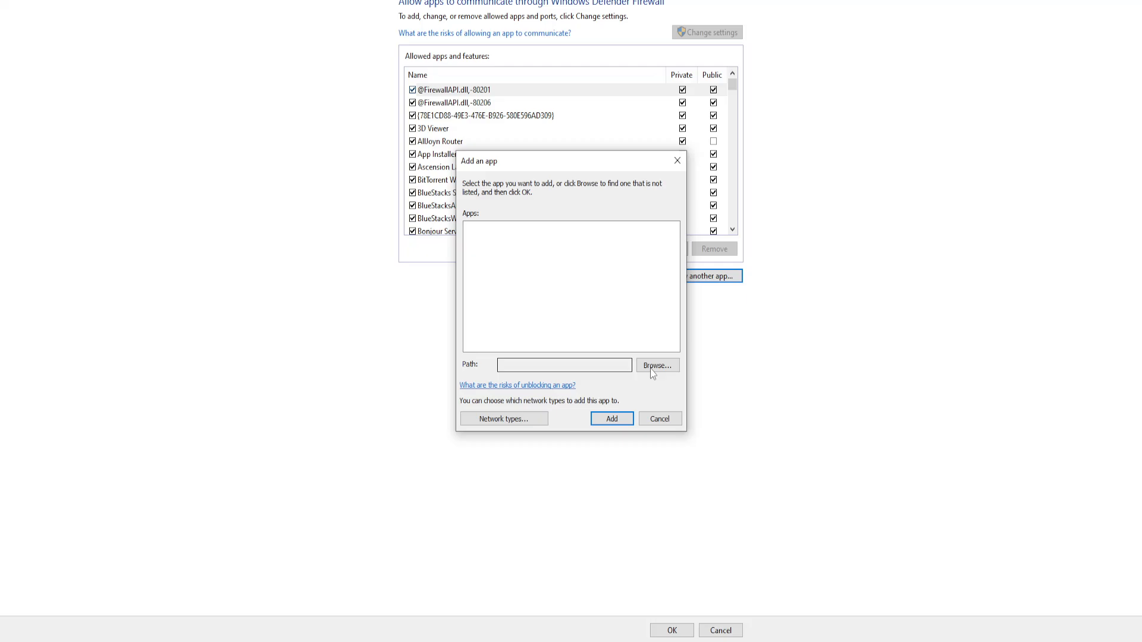
- Browse to and select RobloxPlayerBeta so Roblox Game Client fills the Add an app dialog
click(655, 365)
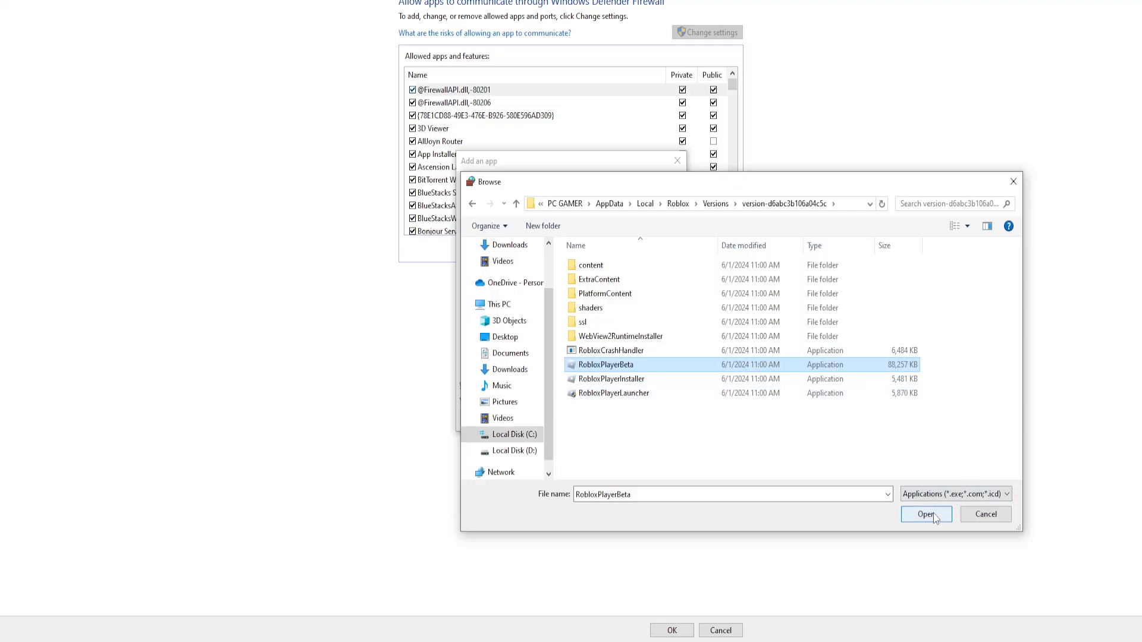
click(926, 514)
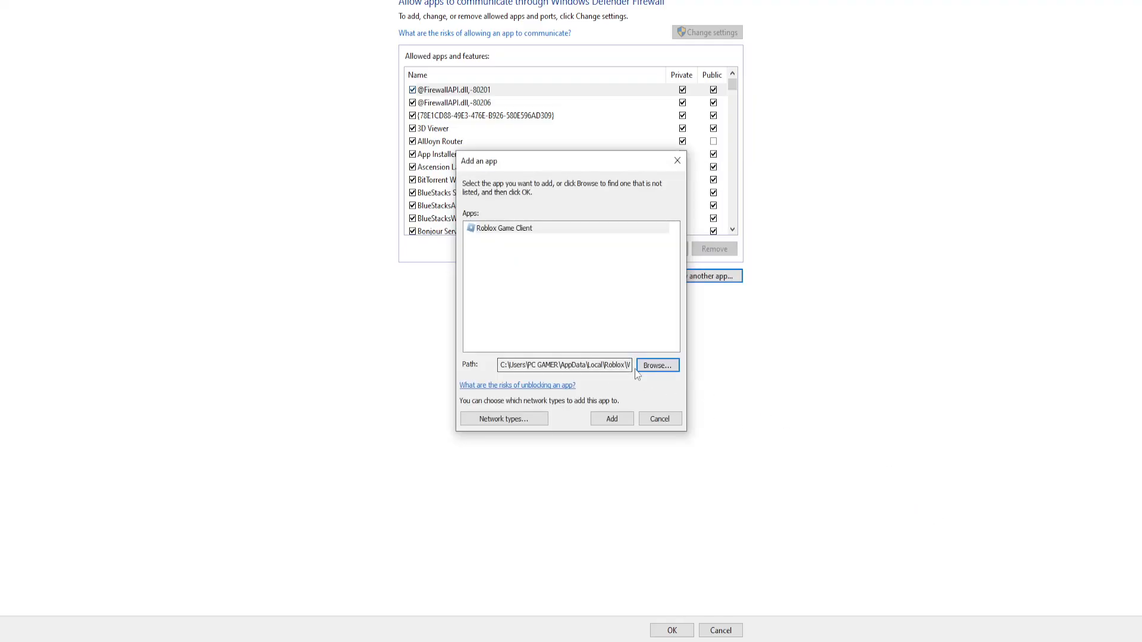
- Add Roblox Game Client to the allowed apps and confirm it appears in the list
click(612, 417)
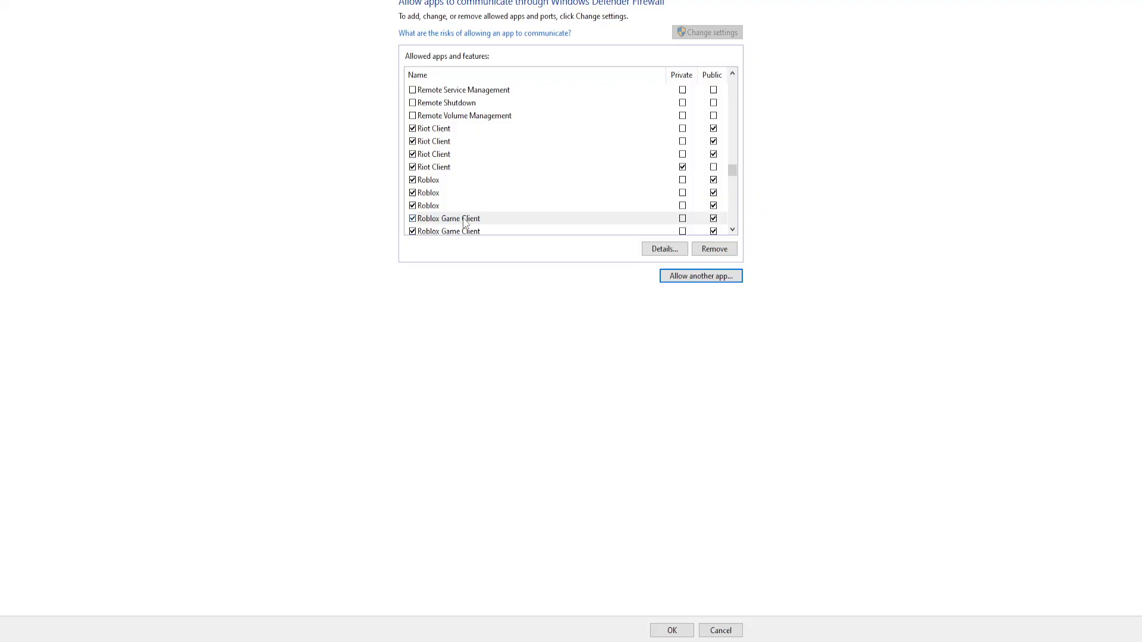
scroll(down, 3)
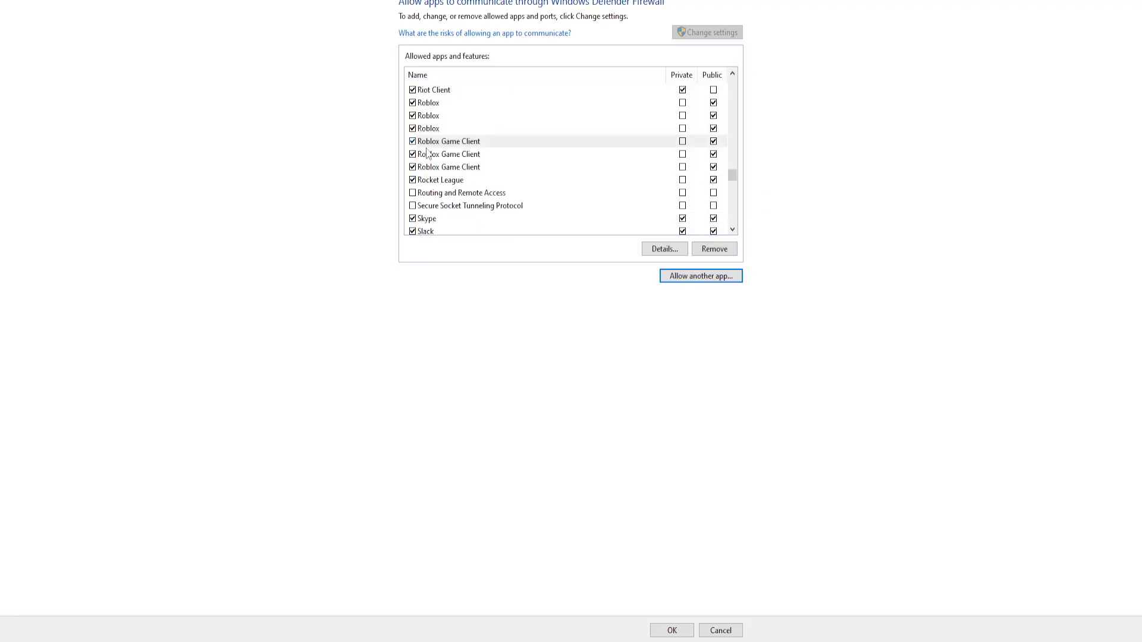
mouse_move(509, 285)
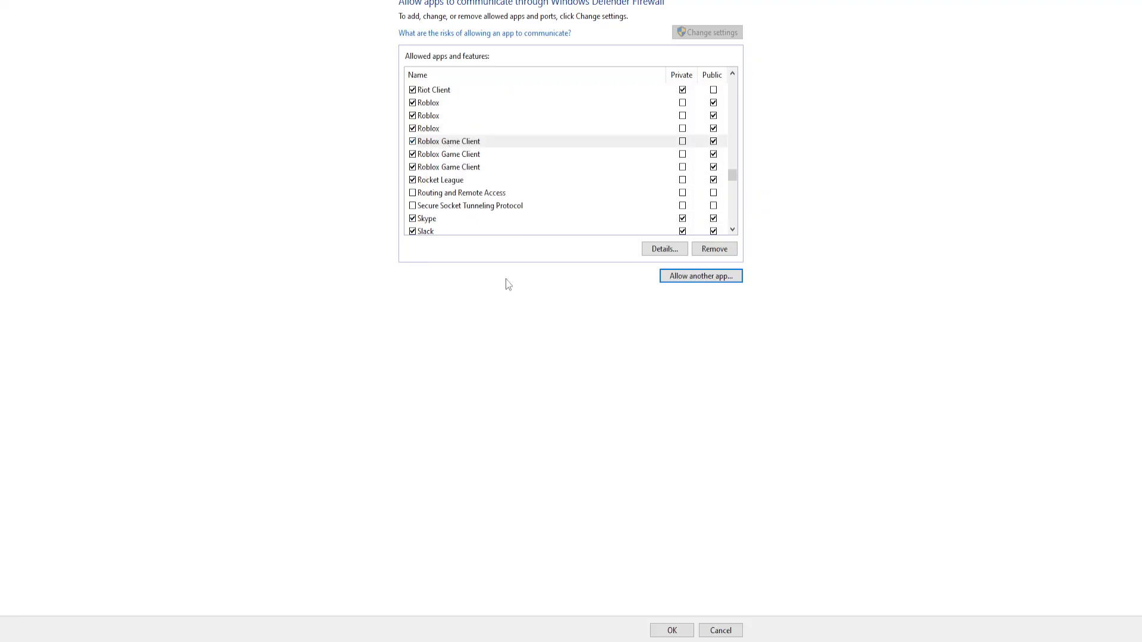
mouse_move(570, 461)
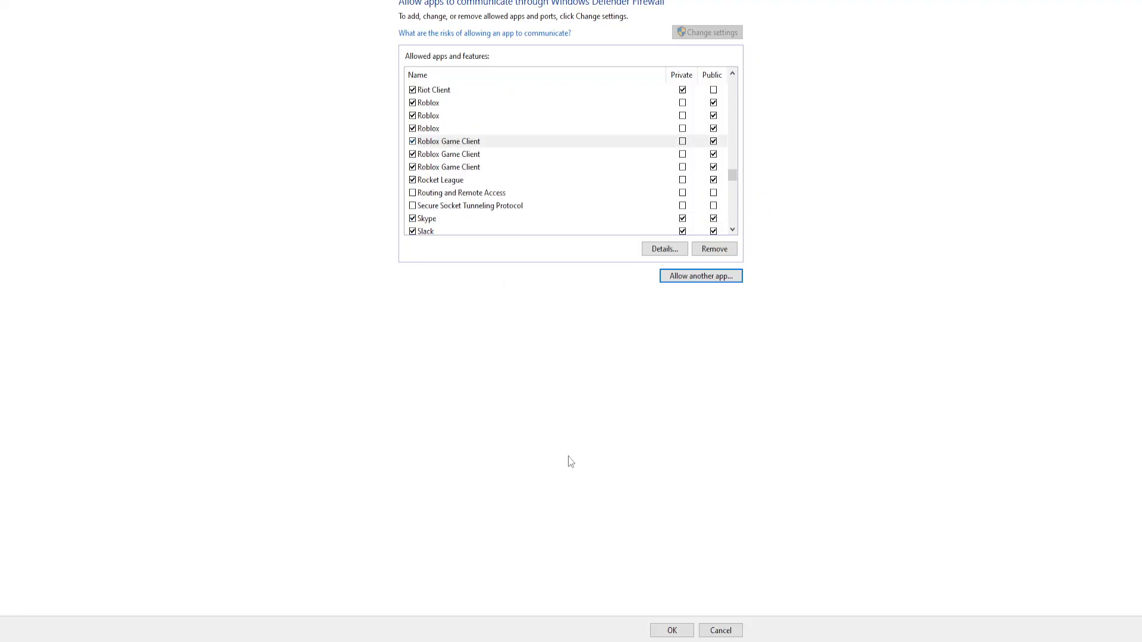